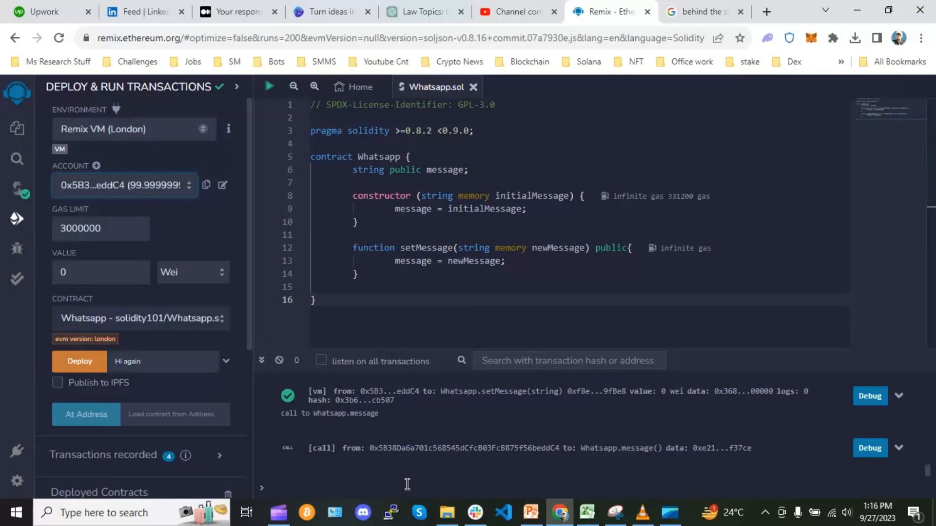
- Show PowerPoint slide 75 on blockchain changes requiring a transaction, then return to Remix
click(529, 510)
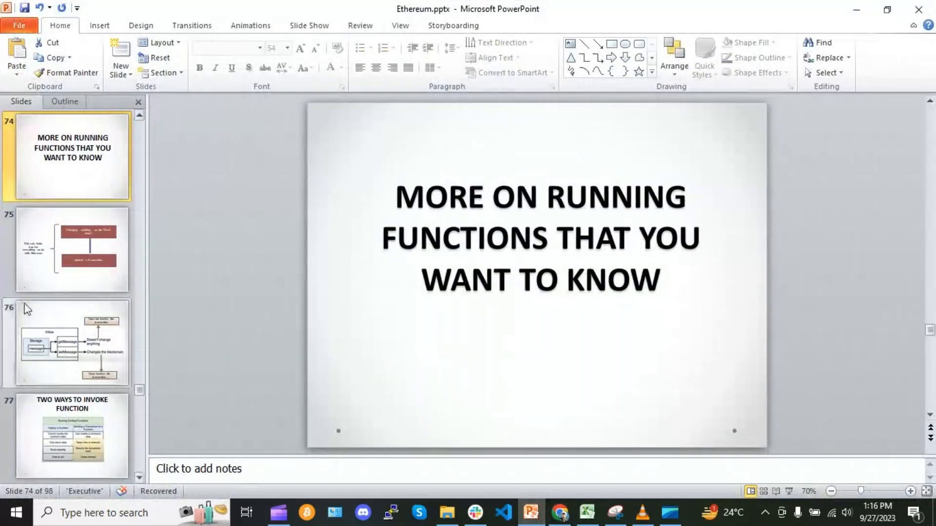
click(73, 249)
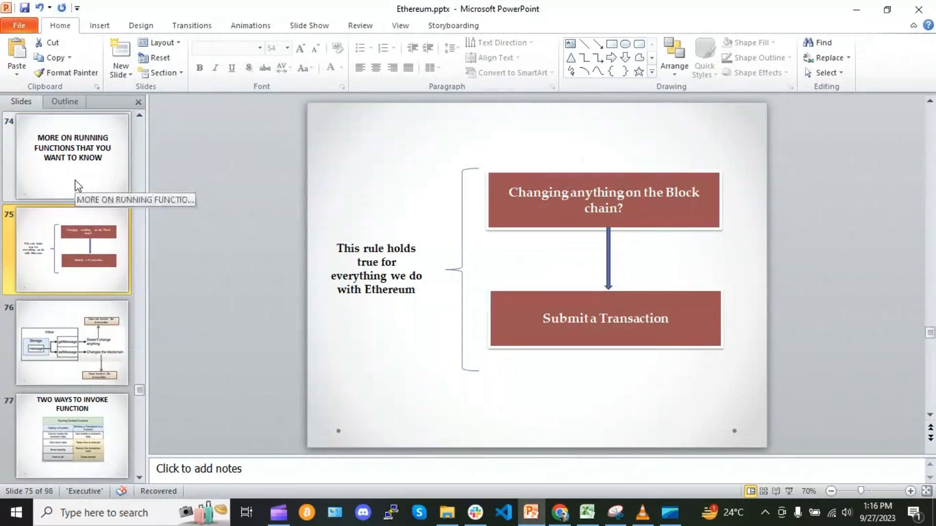
mouse_move(424, 269)
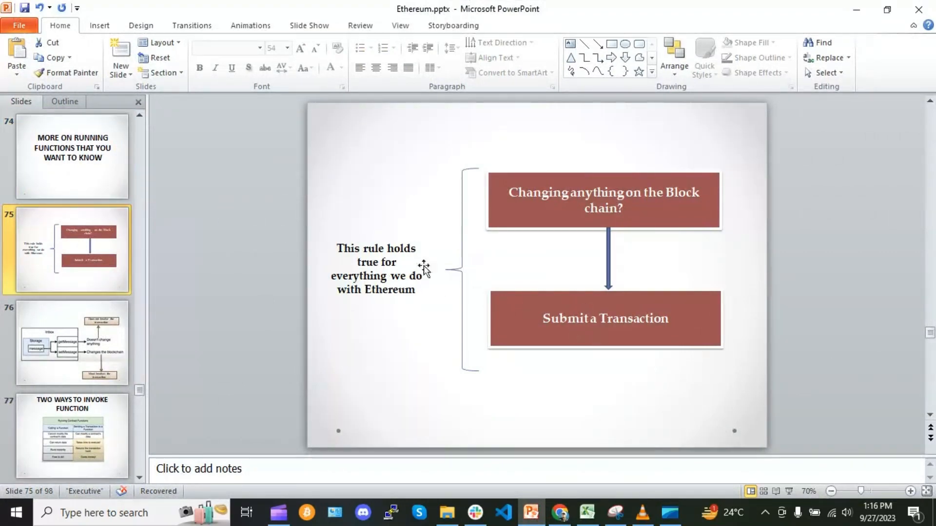
click(561, 512)
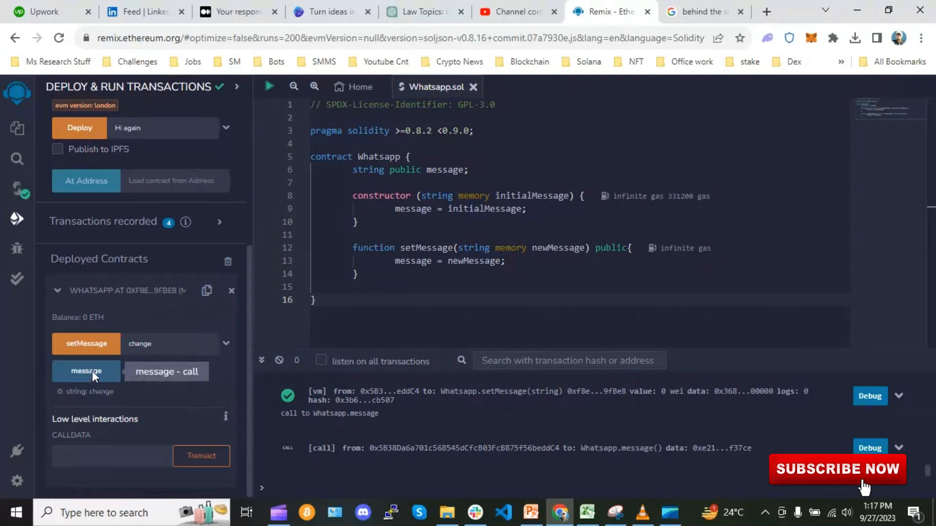
- Transact setMessage with 'hi', read message back as 'hi', then return to the slides
click(85, 371)
text(hi)
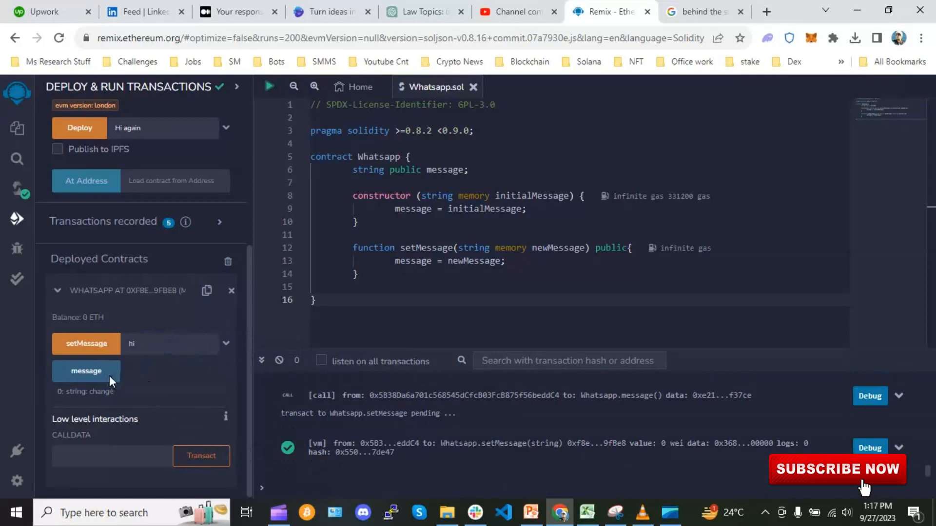
click(86, 371)
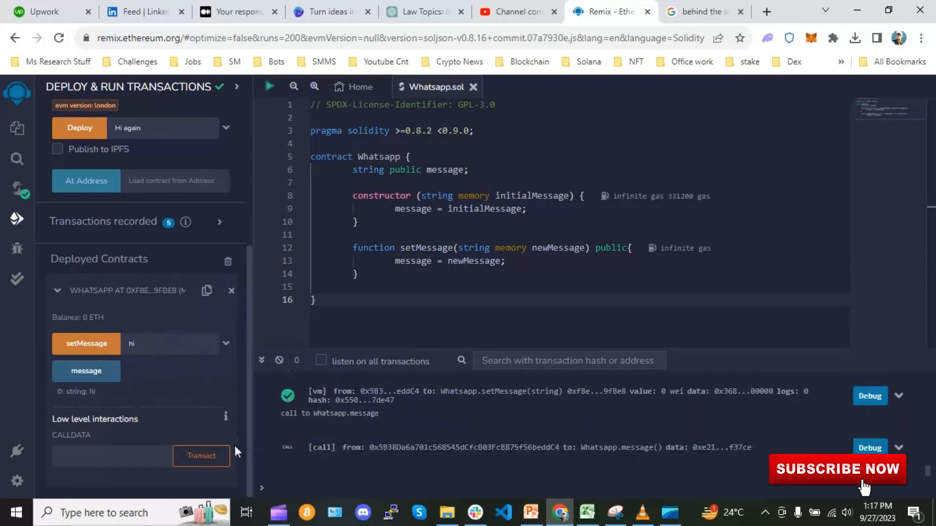
mouse_move(325, 468)
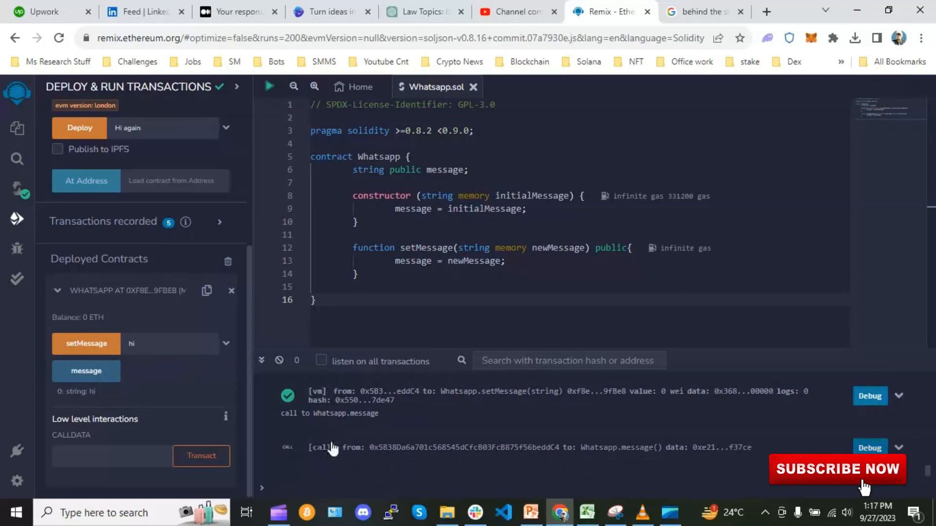
mouse_move(628, 511)
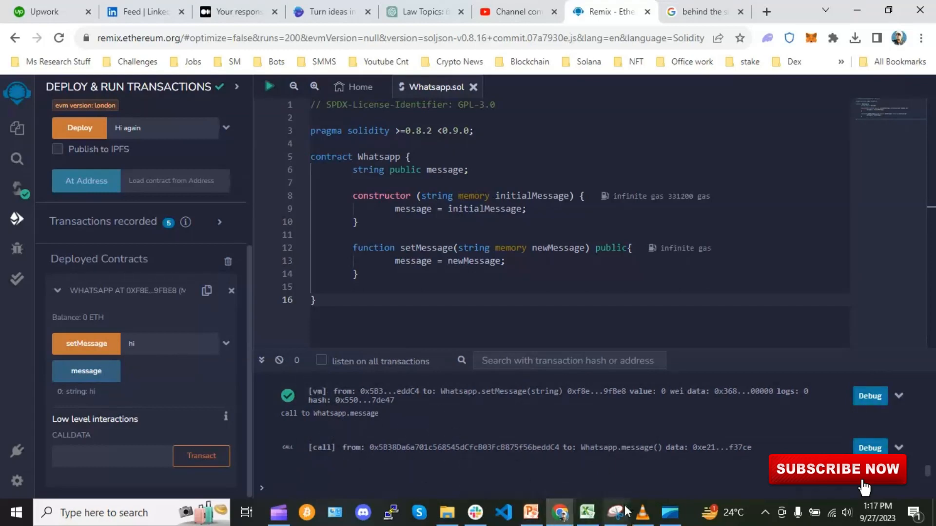
click(529, 512)
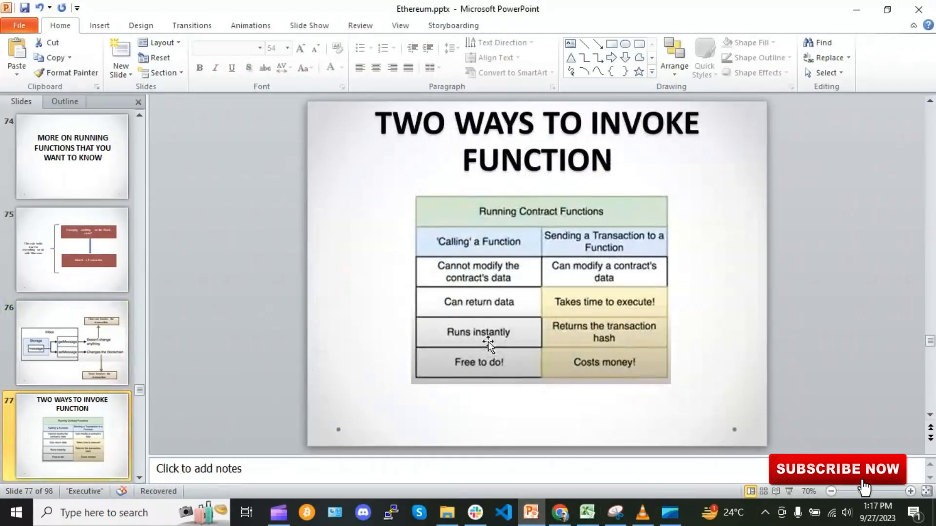
mouse_move(533, 323)
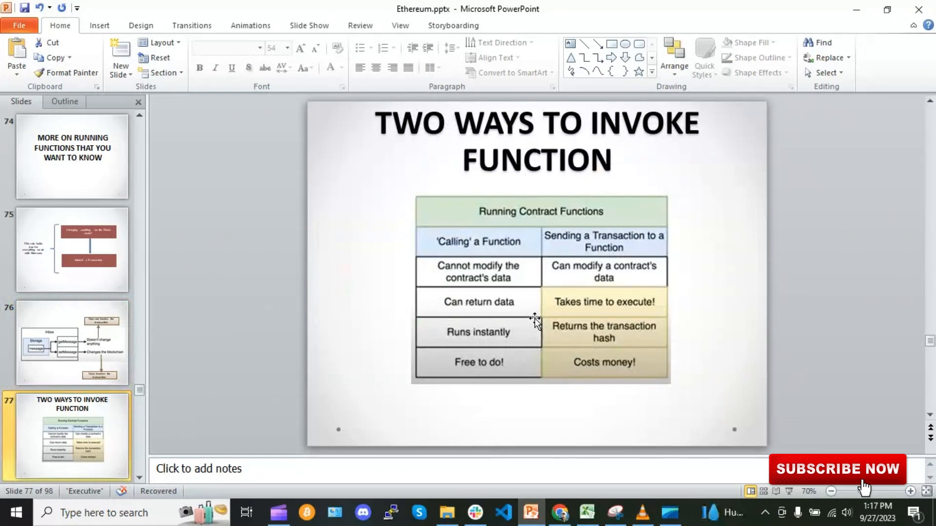
mouse_move(593, 253)
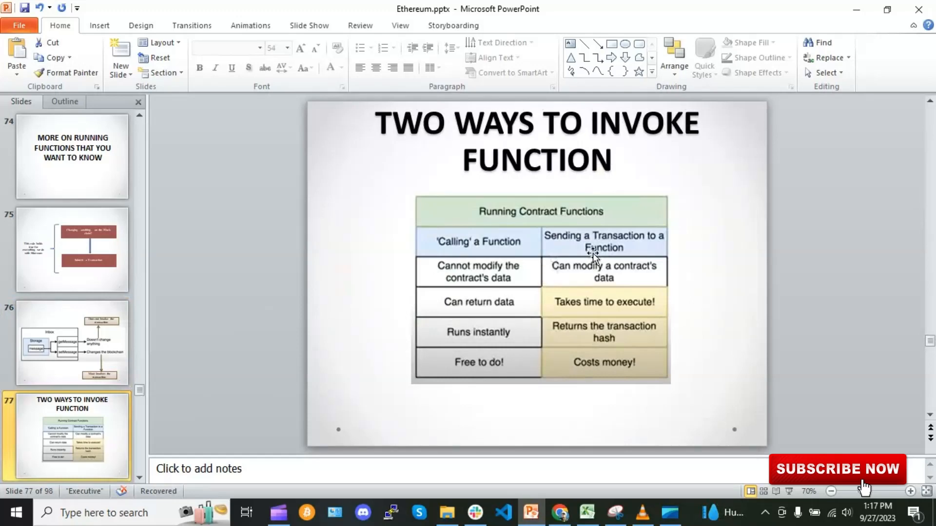
mouse_move(472, 271)
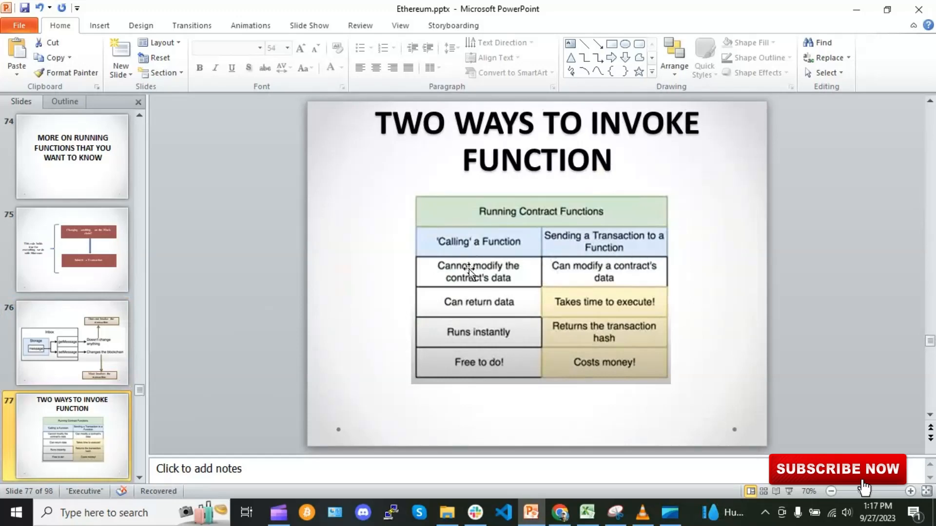
mouse_move(470, 292)
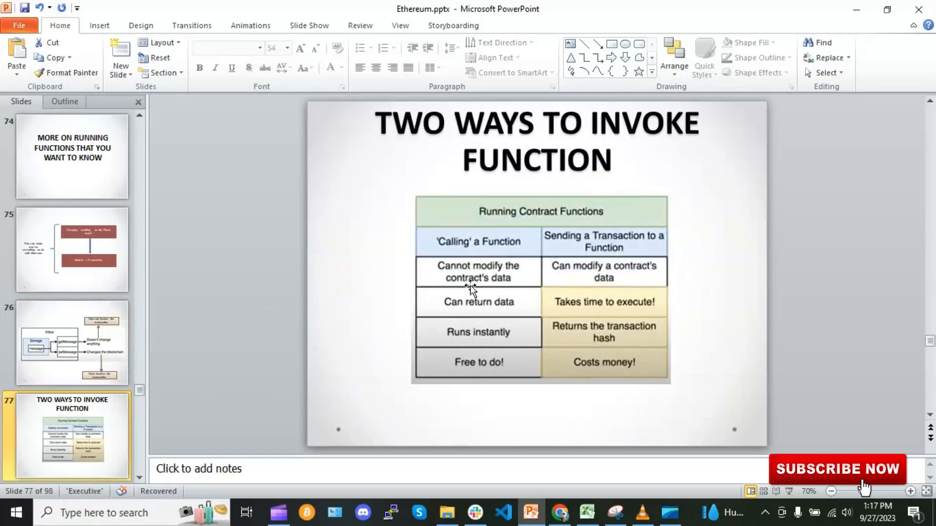
mouse_move(512, 279)
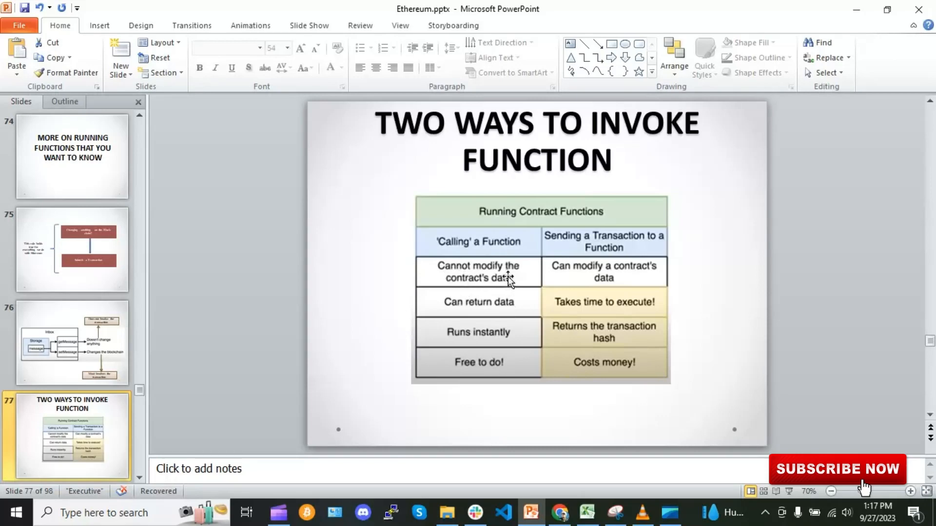
mouse_move(516, 290)
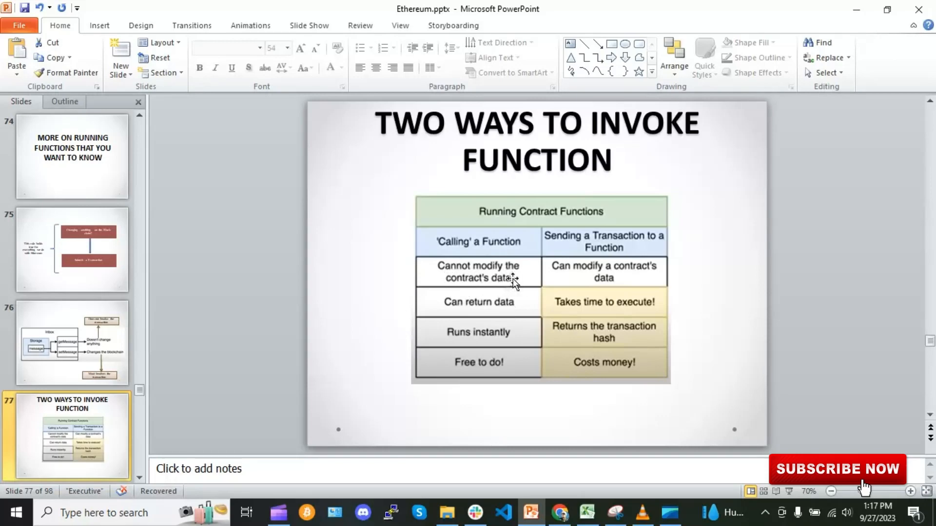
mouse_move(469, 288)
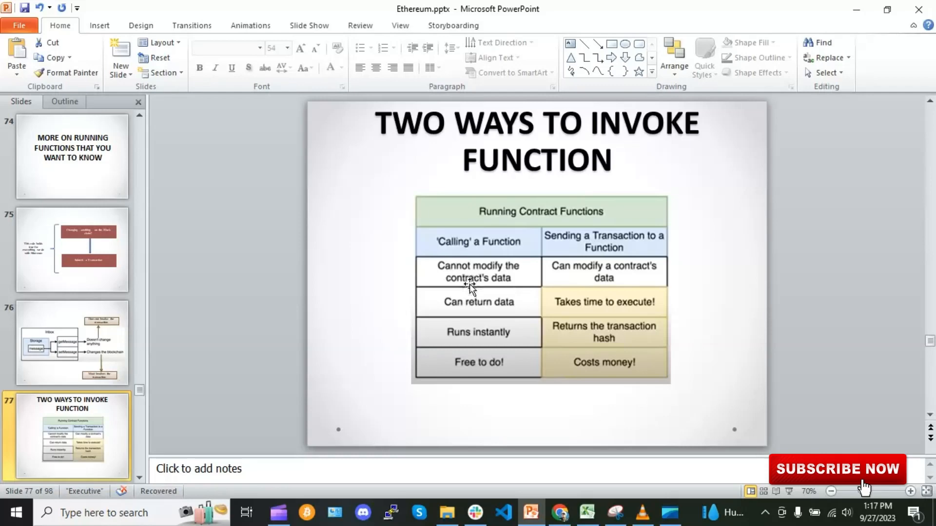
mouse_move(497, 308)
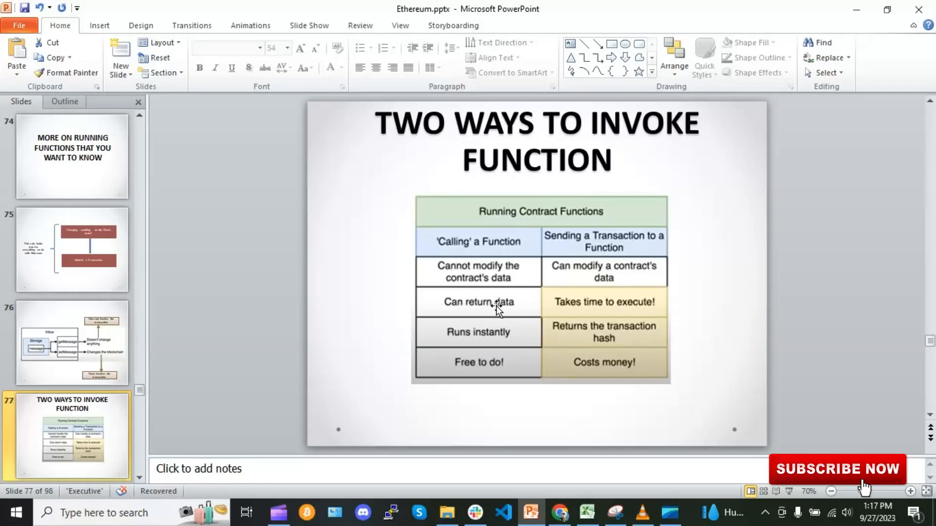
mouse_move(490, 345)
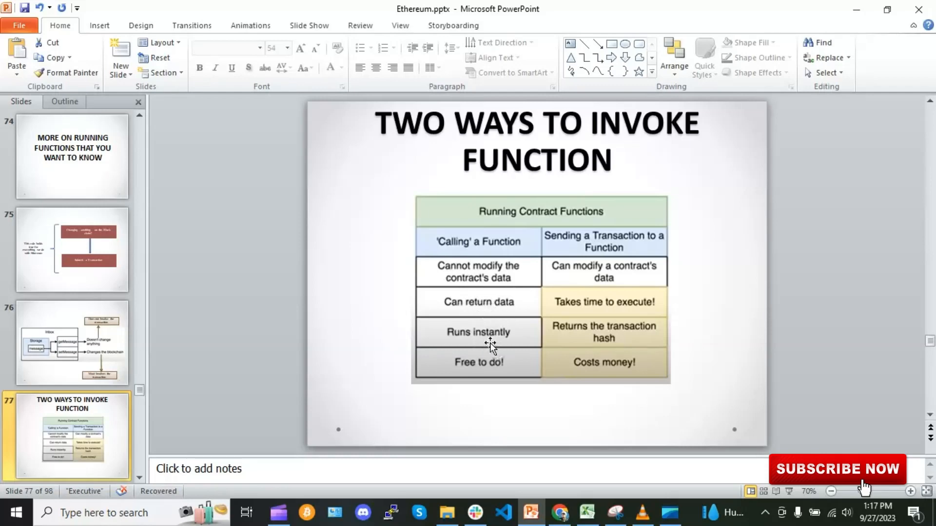
mouse_move(494, 335)
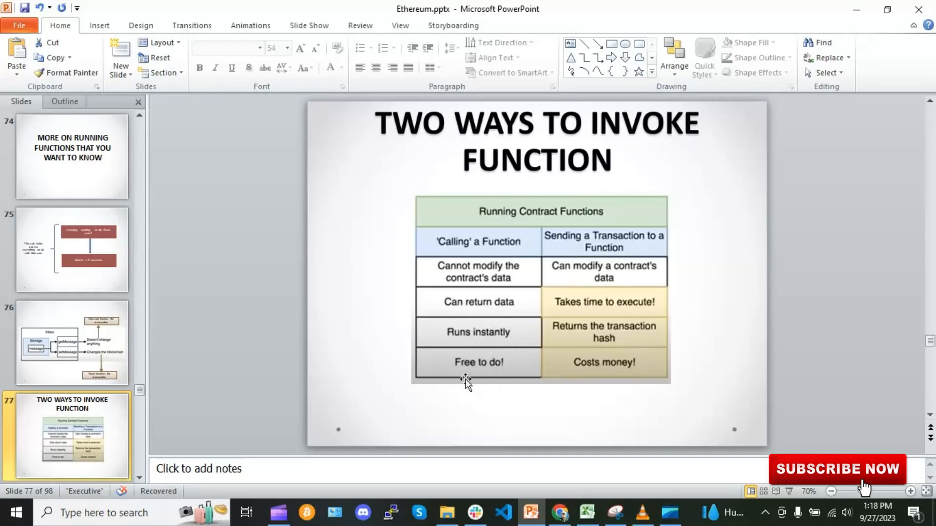
mouse_move(522, 364)
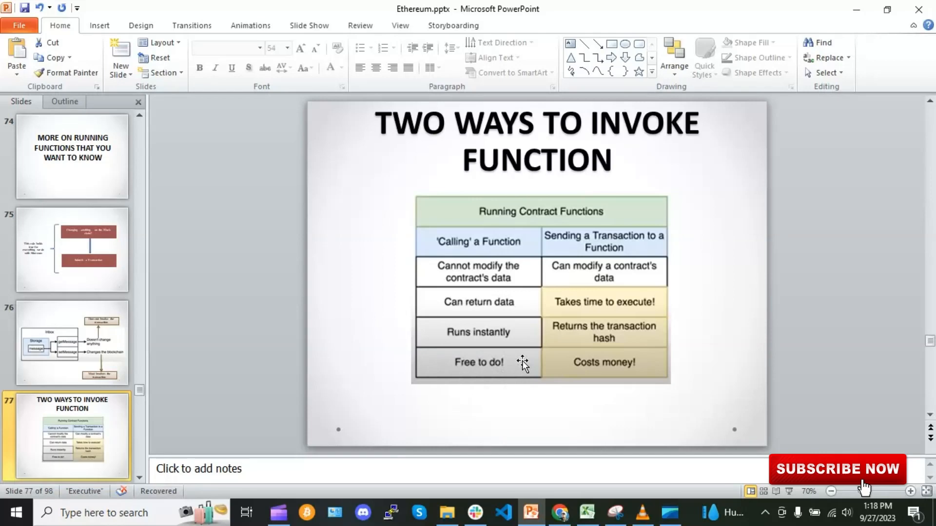
mouse_move(579, 245)
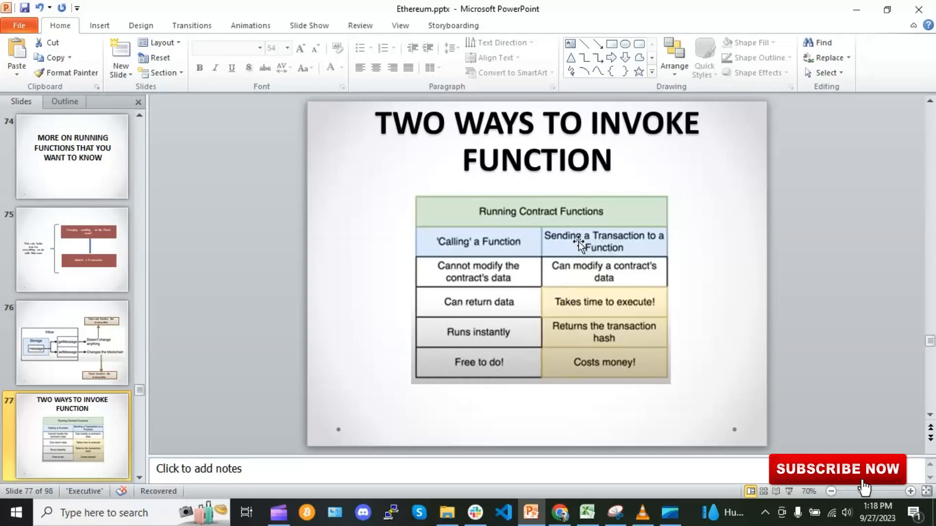
mouse_move(611, 269)
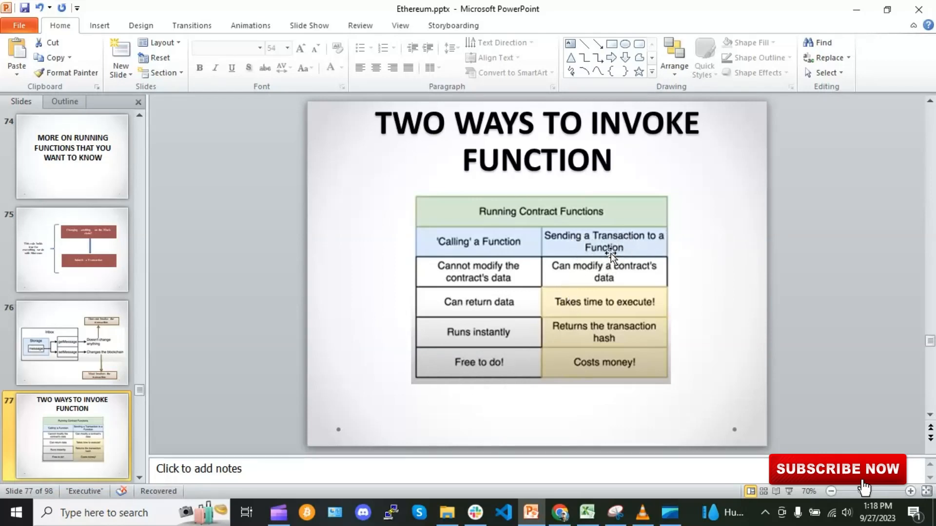
mouse_move(626, 275)
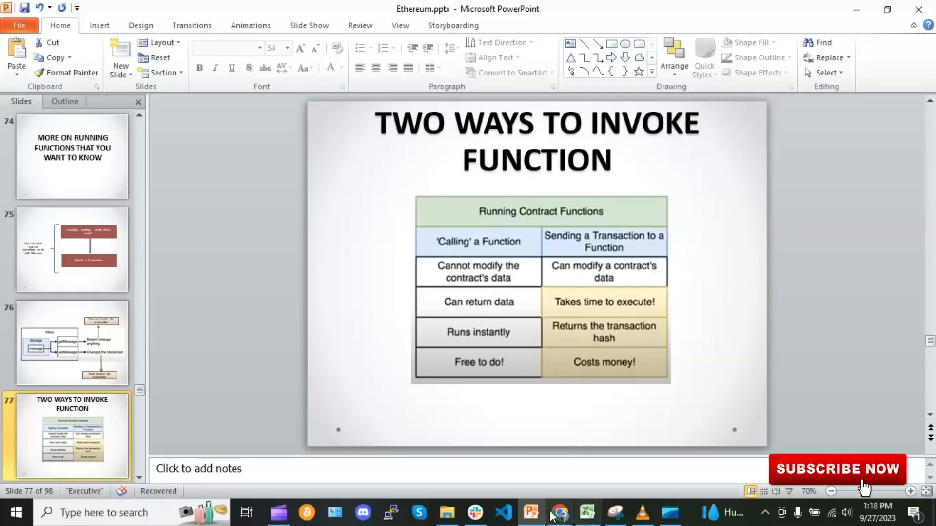
mouse_move(630, 305)
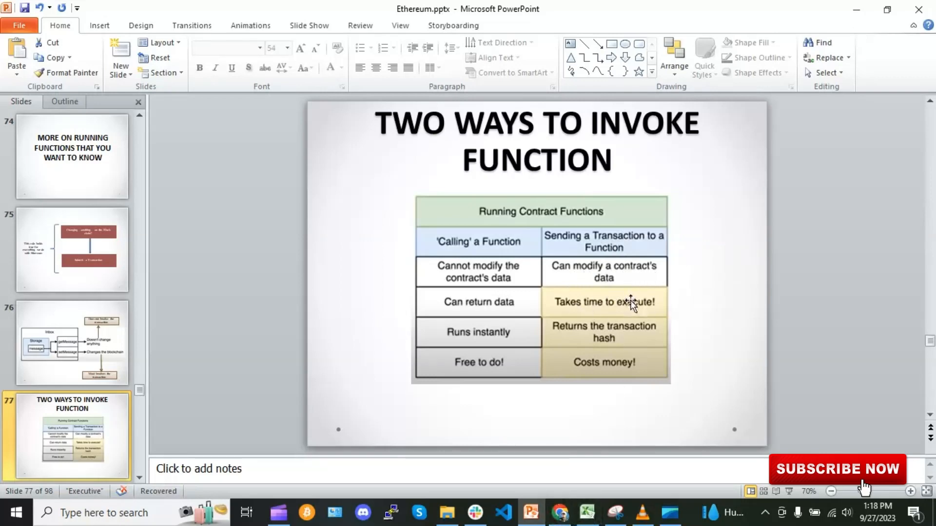
mouse_move(605, 308)
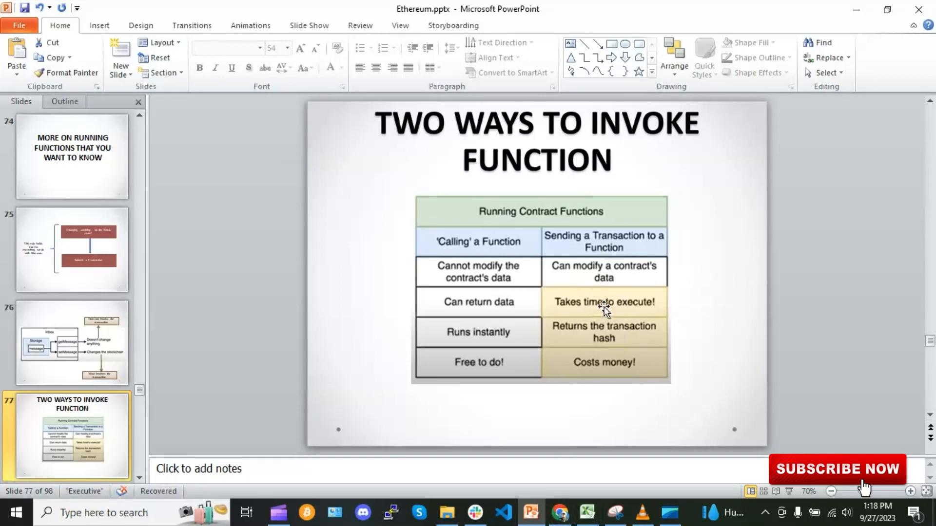
mouse_move(631, 315)
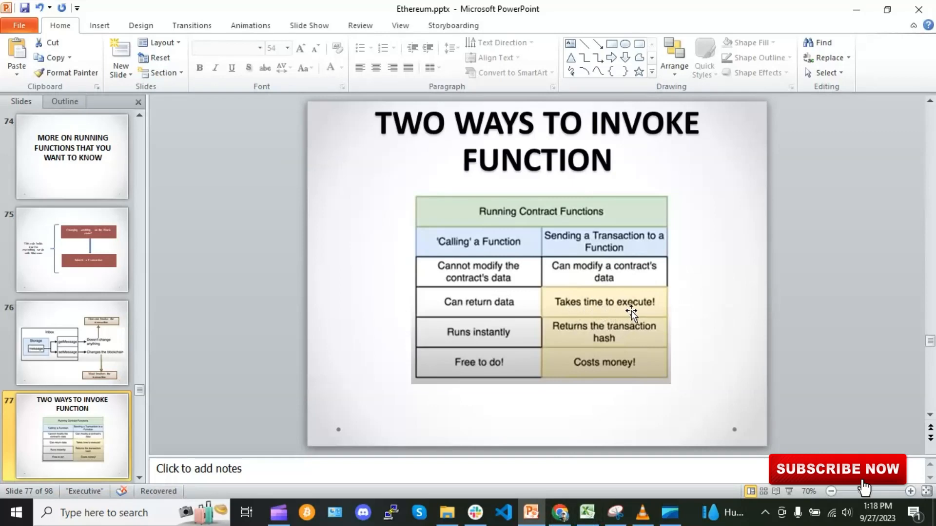
mouse_move(645, 308)
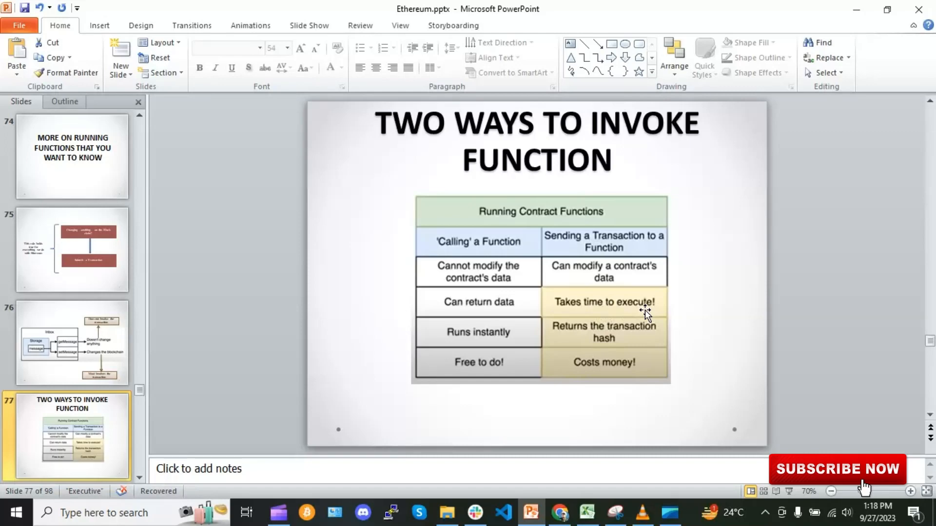
mouse_move(615, 251)
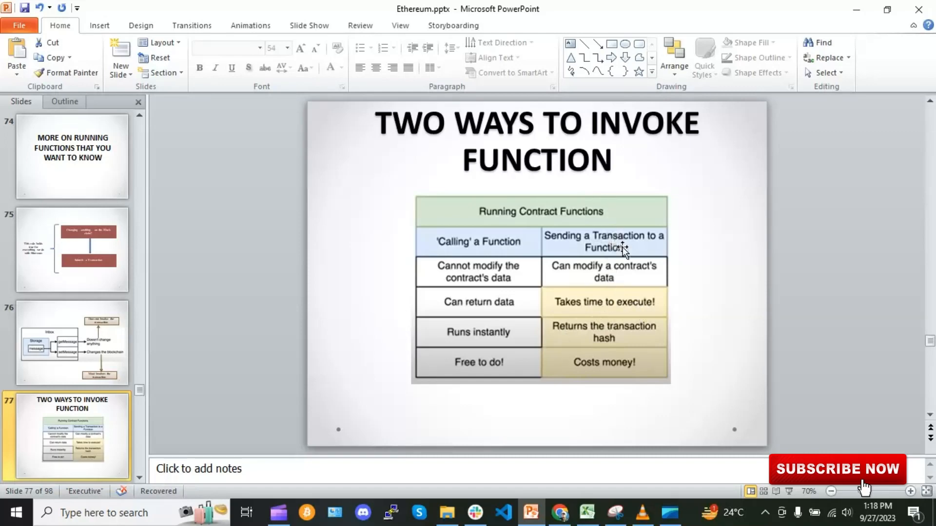
mouse_move(596, 329)
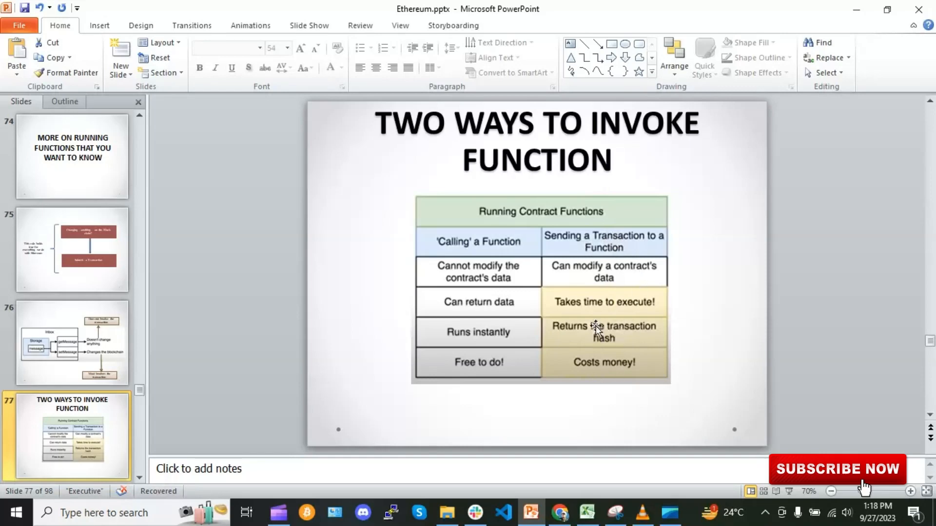
mouse_move(628, 346)
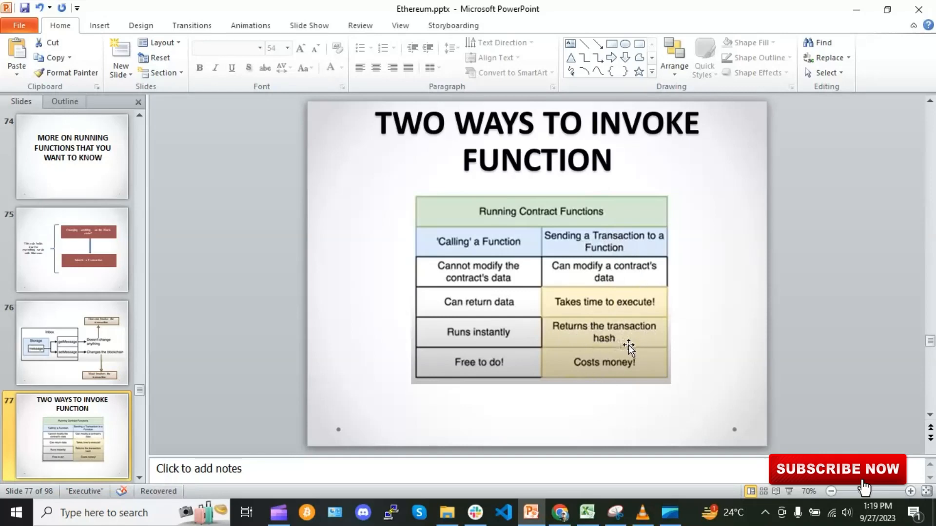
mouse_move(630, 346)
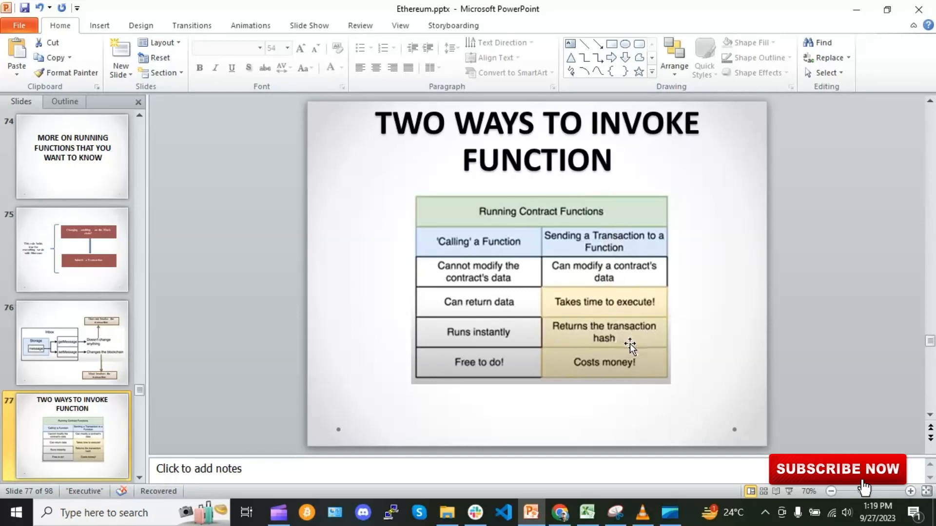
mouse_move(612, 375)
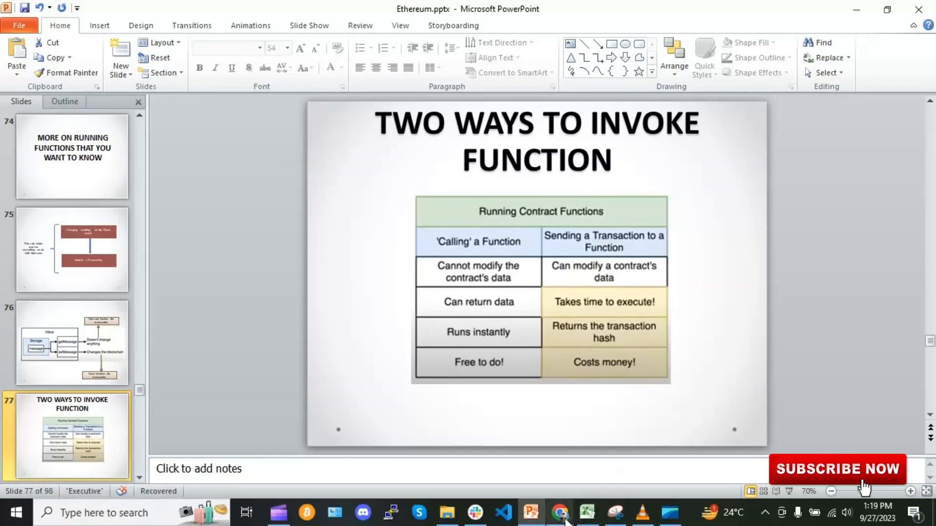
- Select the second test account in Remix and transact setMessage with 'Hi new msg'
click(558, 513)
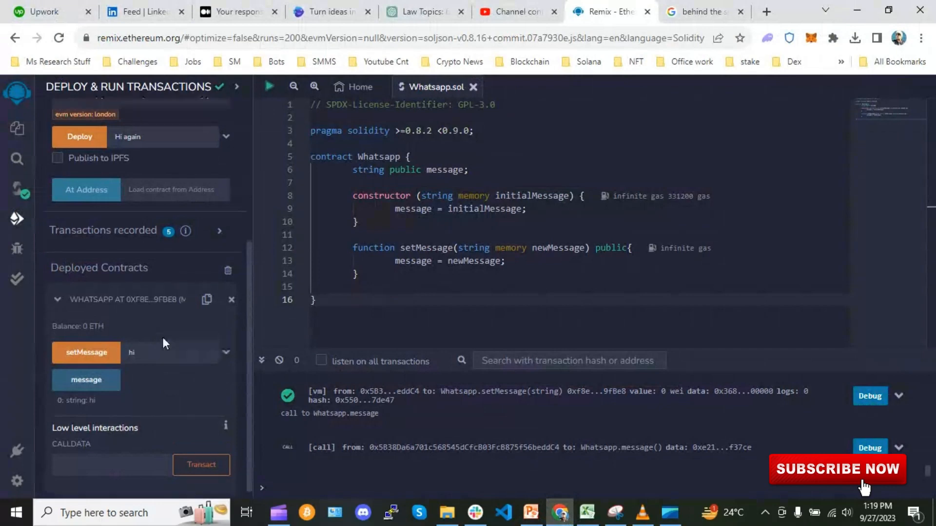
click(122, 186)
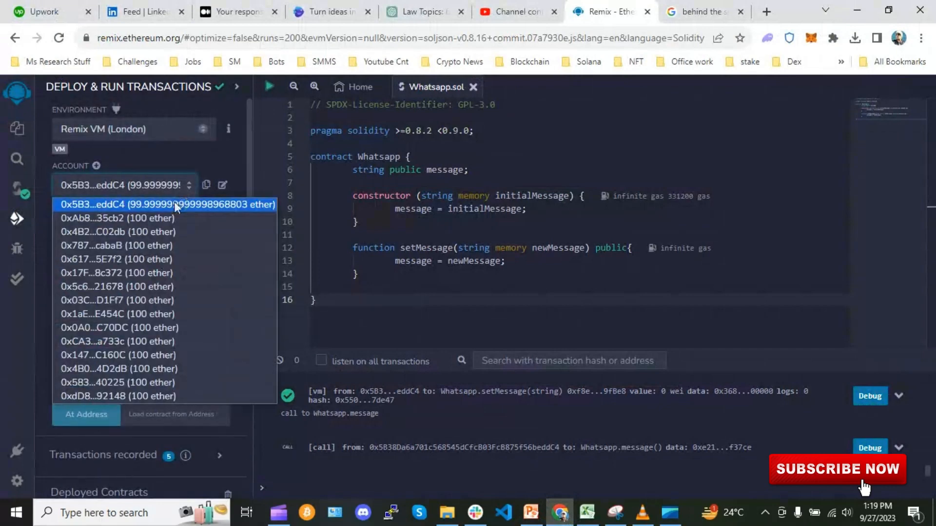
click(97, 218)
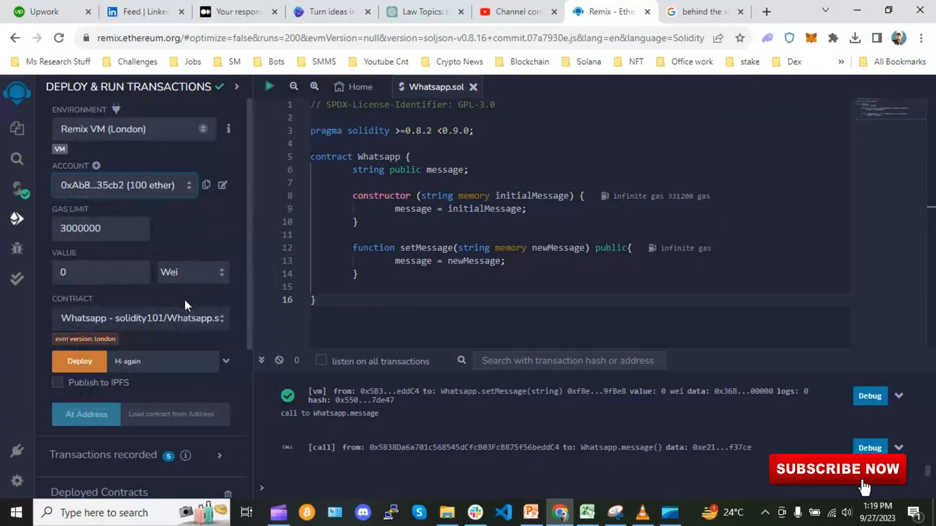
scroll(down, 3)
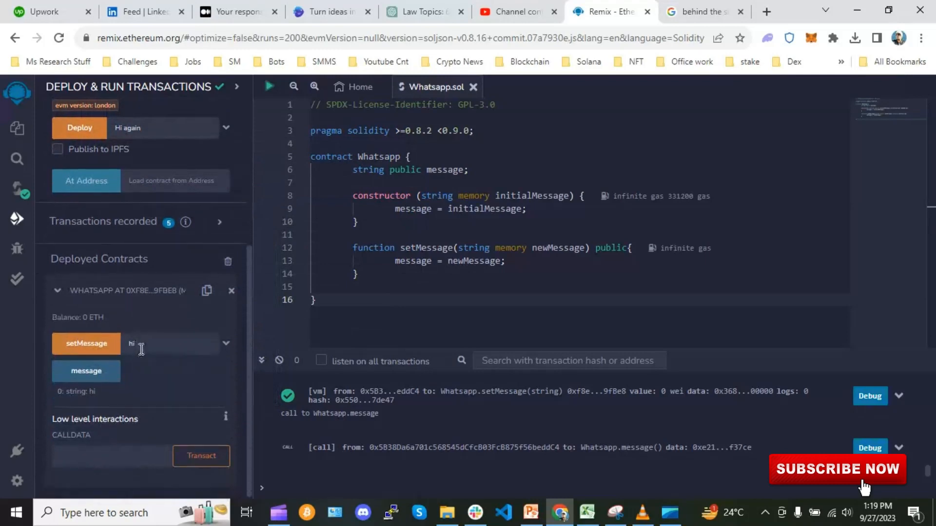
mouse_move(116, 350)
text(Hi new msg)
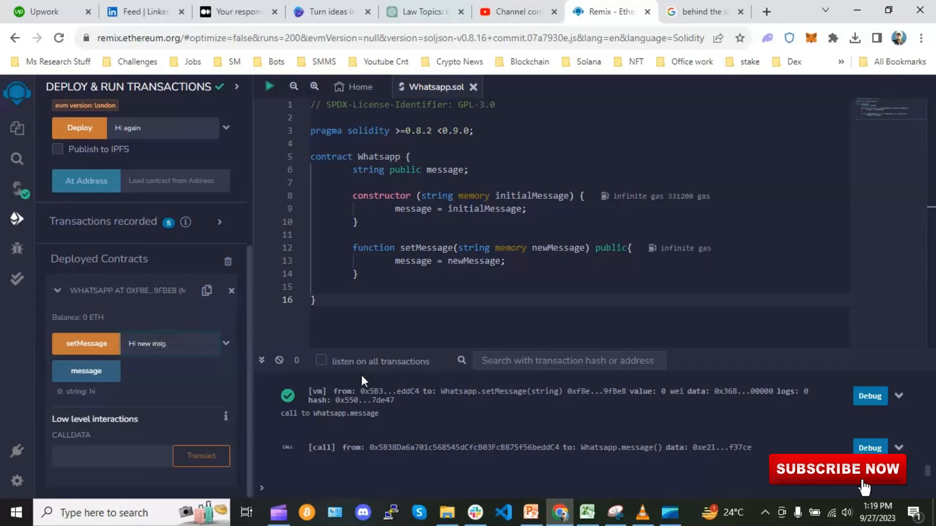
click(86, 344)
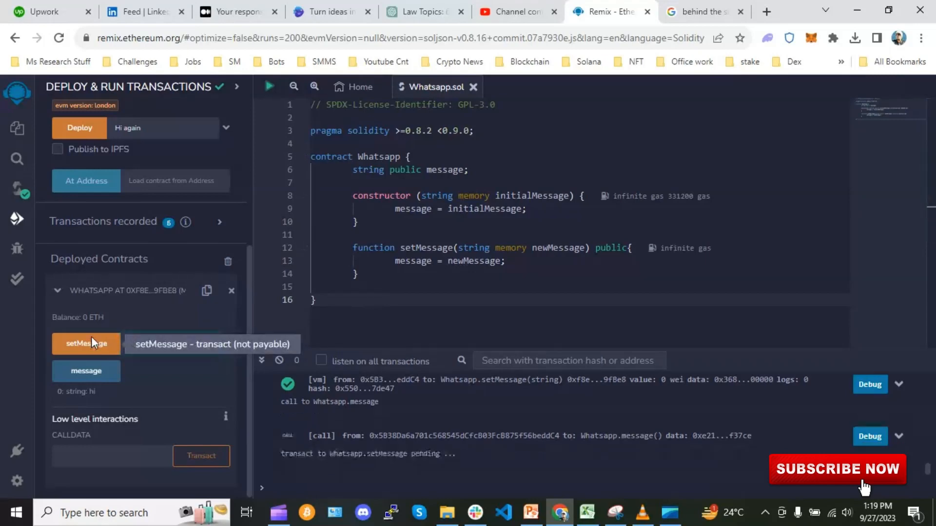
click(85, 344)
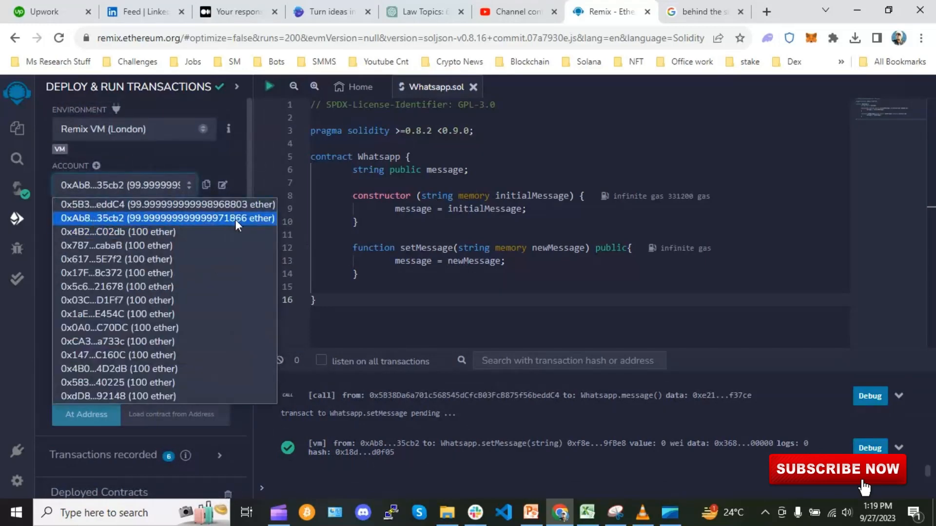
mouse_move(277, 228)
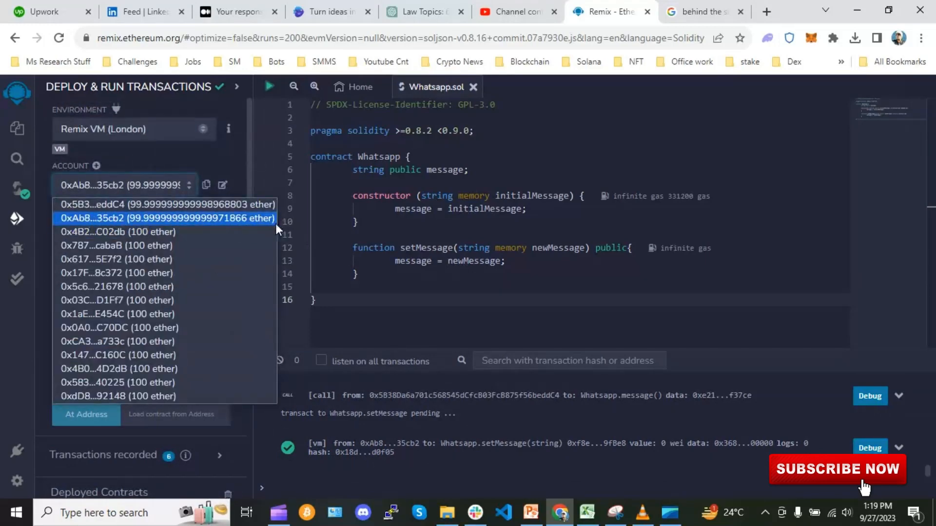
mouse_move(266, 228)
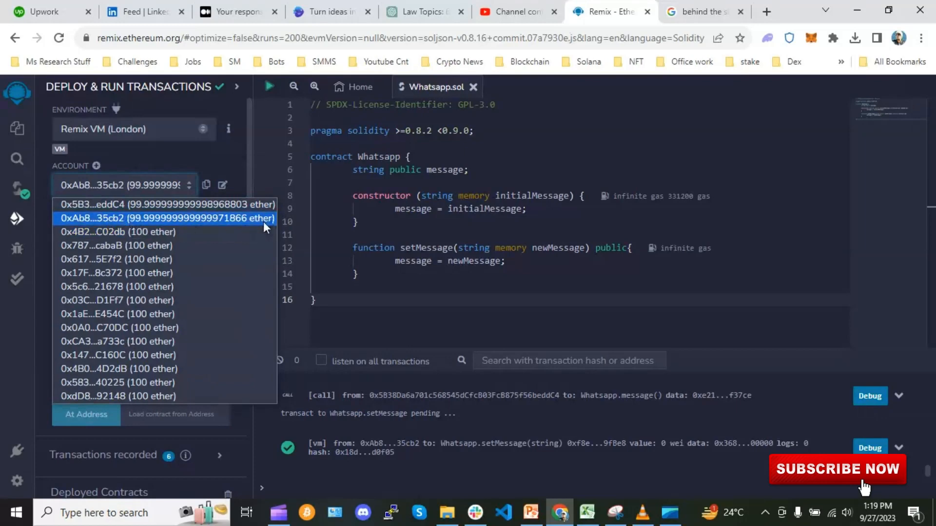
mouse_move(166, 204)
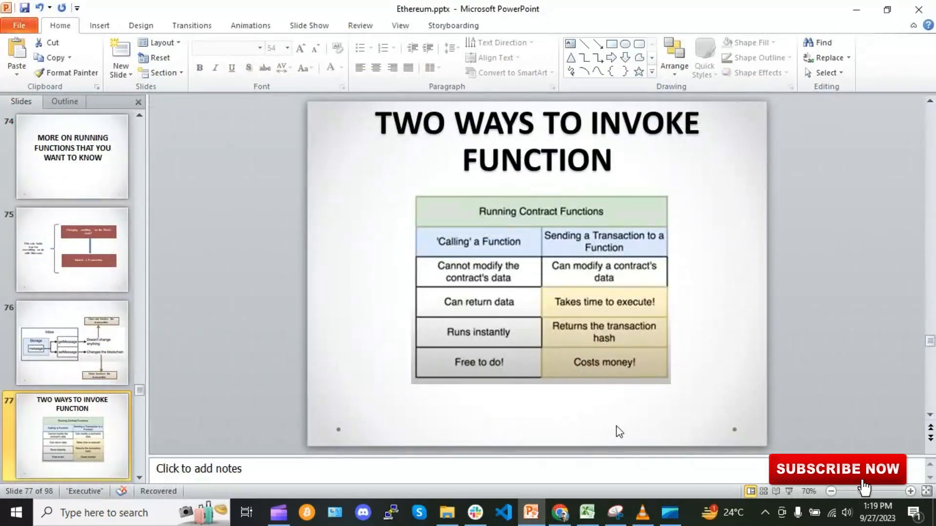
click(559, 512)
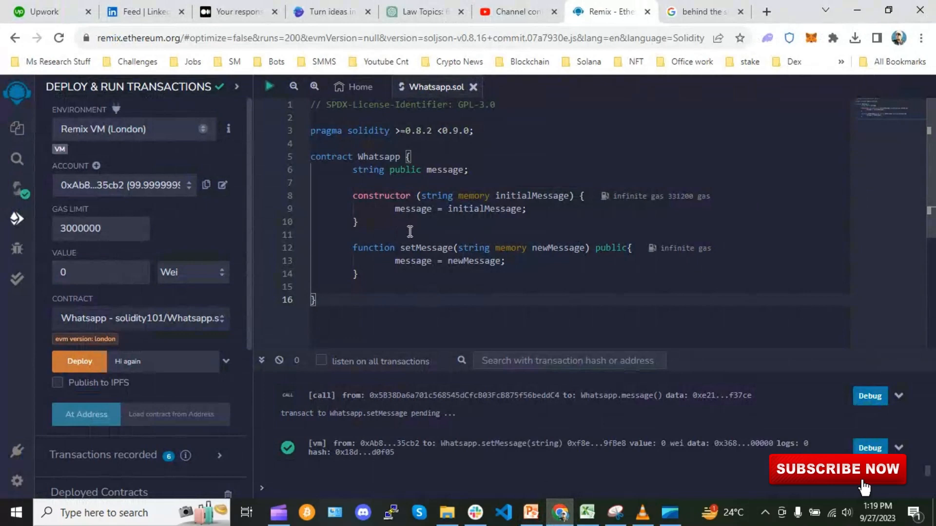
mouse_move(390, 279)
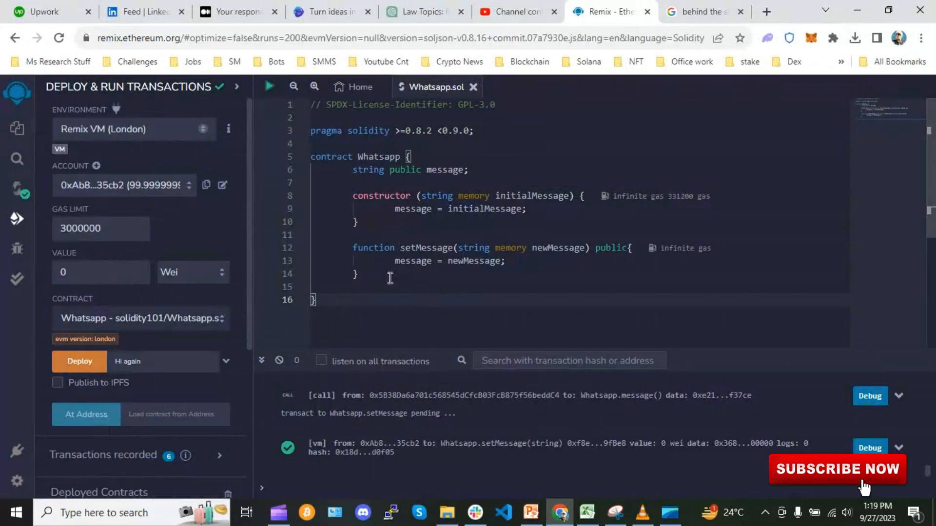
scroll(down, 3)
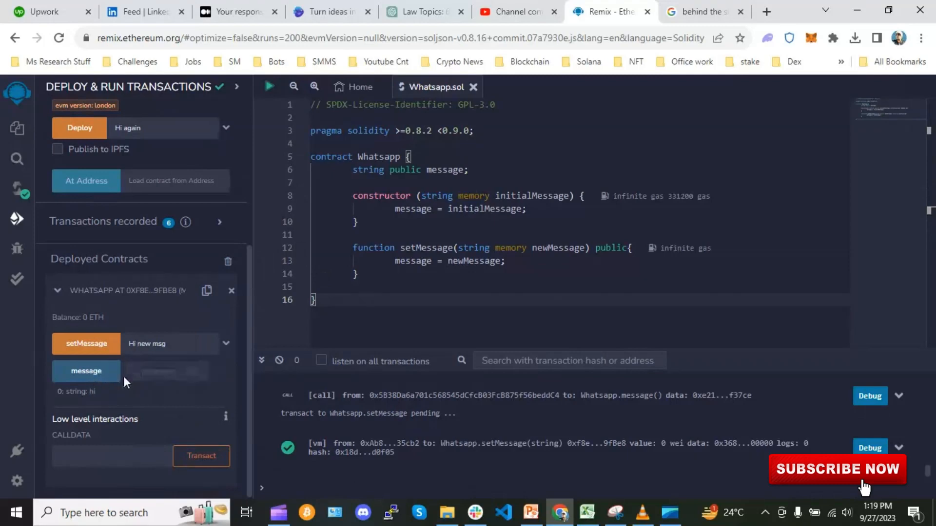
mouse_move(95, 377)
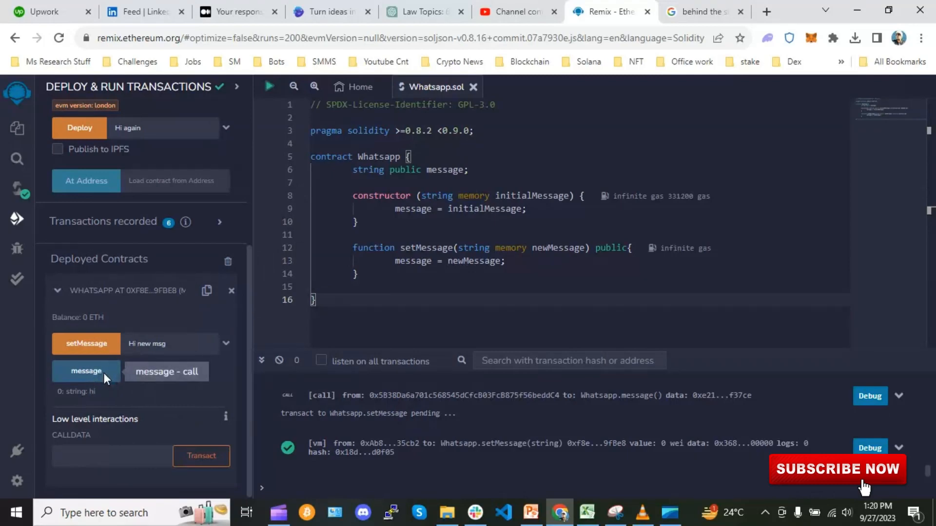
mouse_move(86, 344)
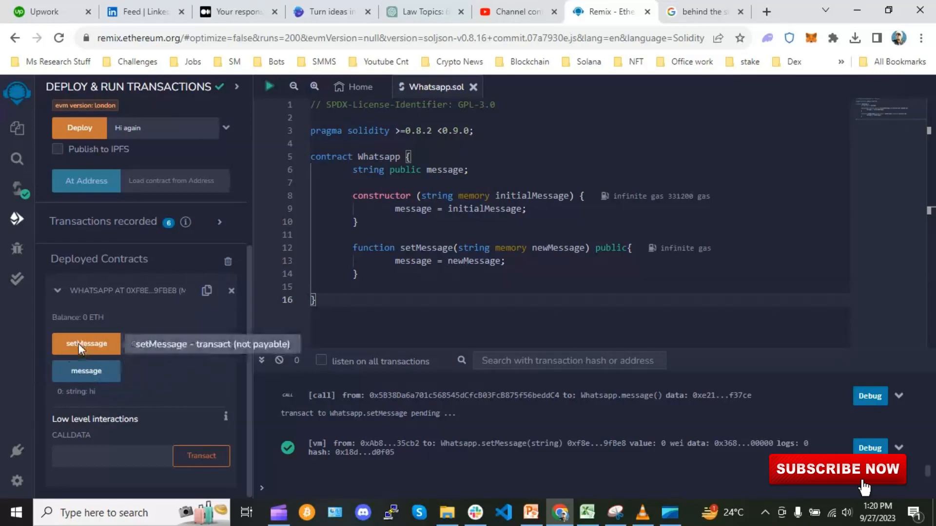
mouse_move(104, 359)
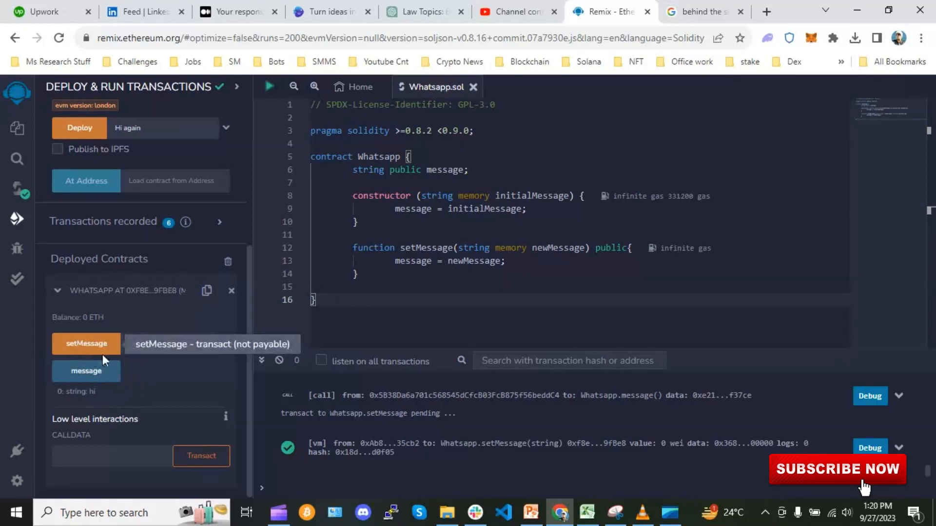
mouse_move(89, 356)
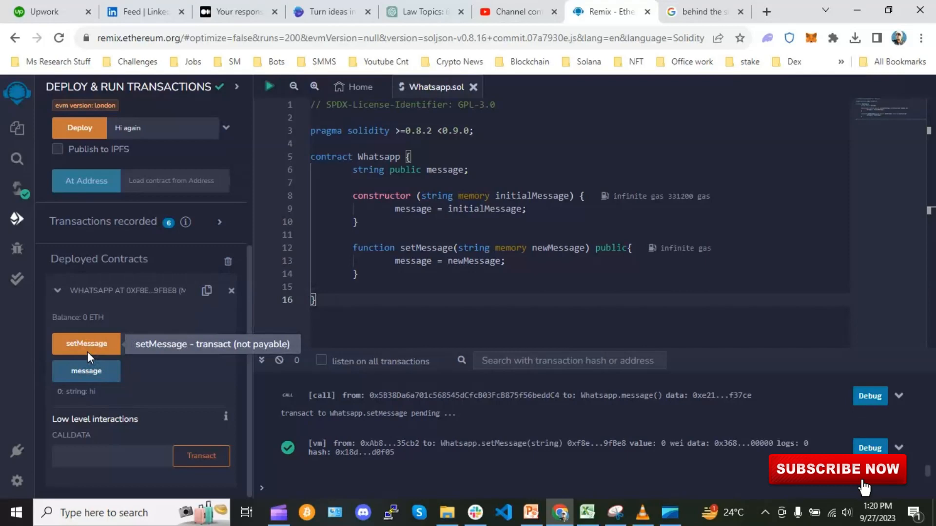
mouse_move(113, 356)
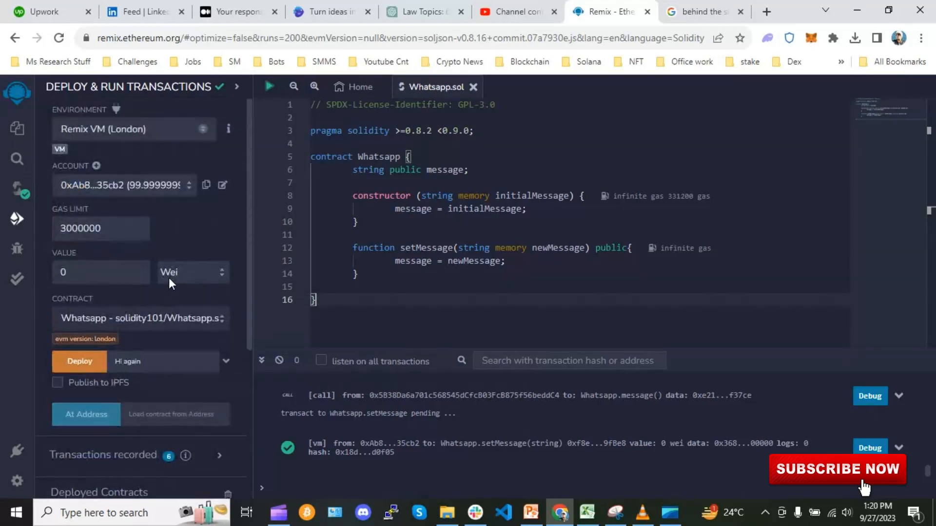
mouse_move(163, 453)
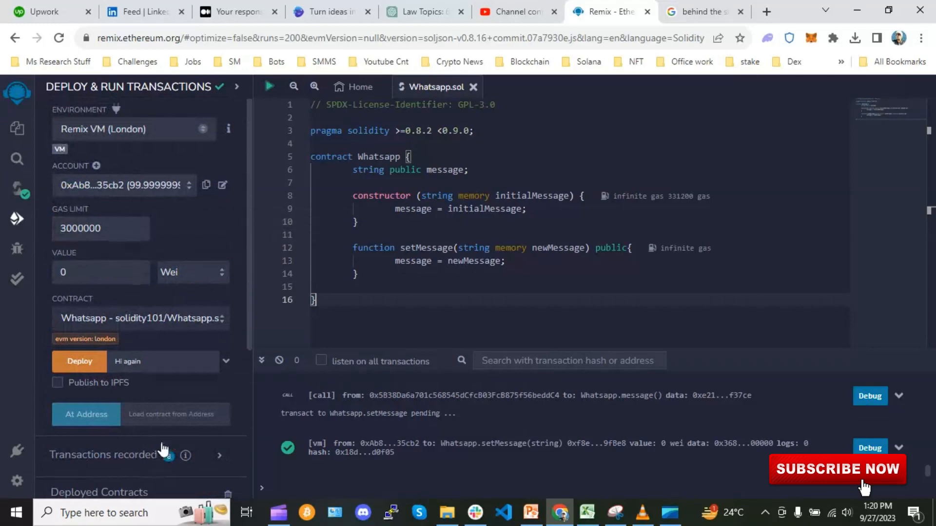
scroll(down, 3)
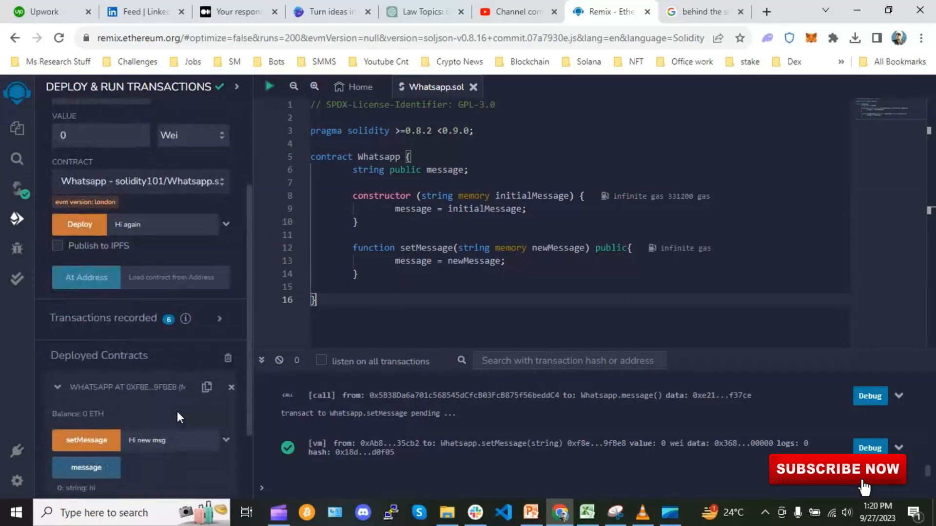